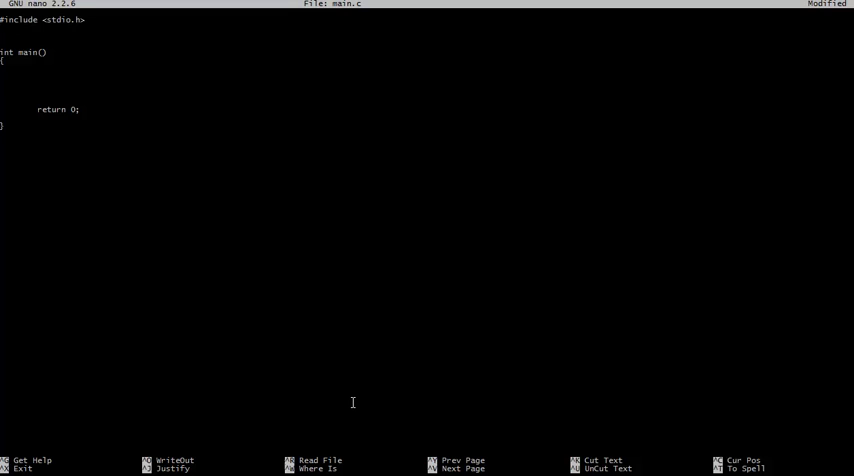
- Replace stdio.h with ncurses.h on the #include line of main.c
key(Enter)
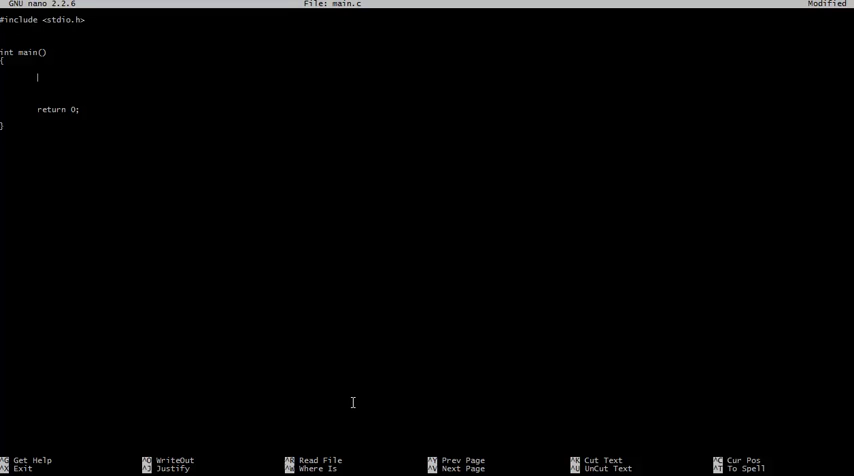
key(Backspace)
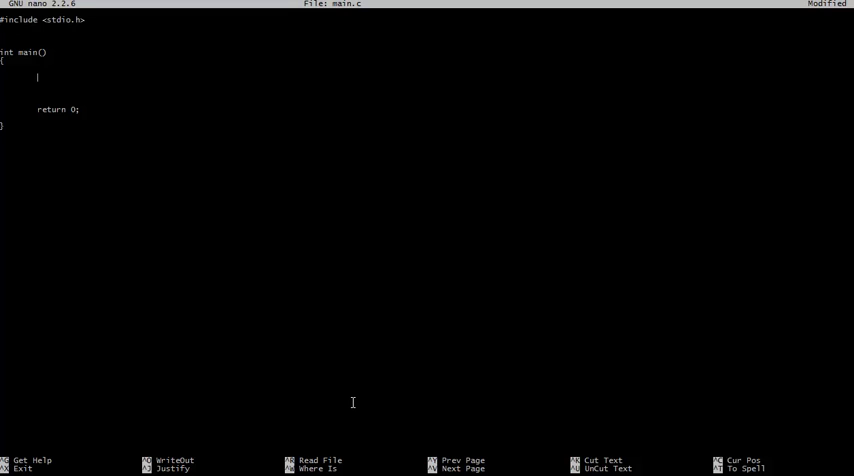
key(BackSpace)
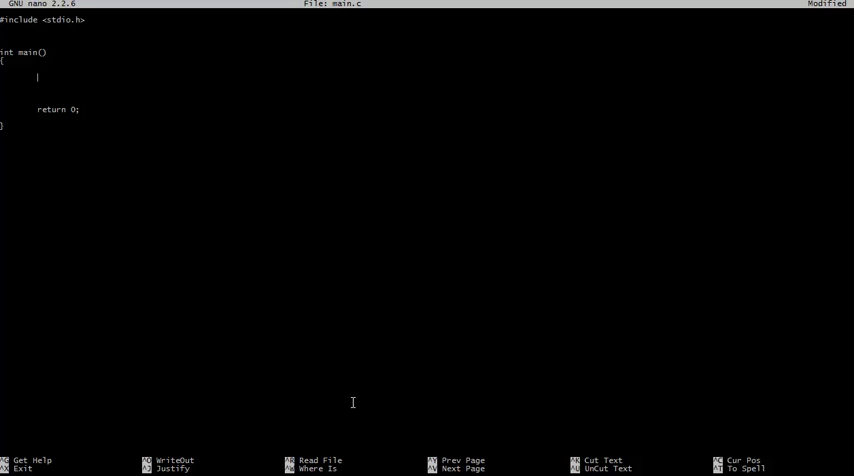
key(Backspace)
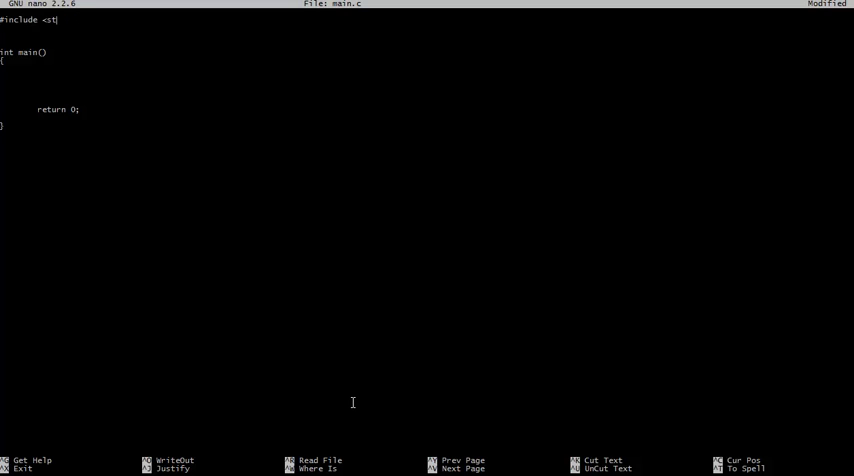
text(ncurses)
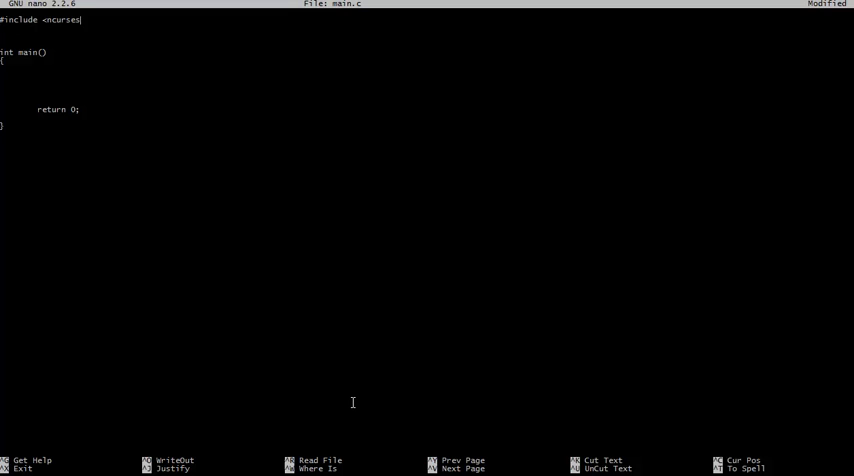
text(.H>)
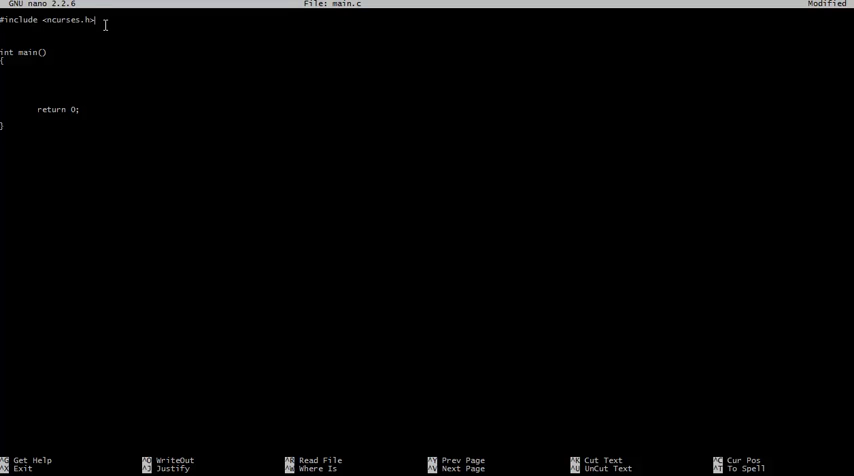
mouse_move(96, 28)
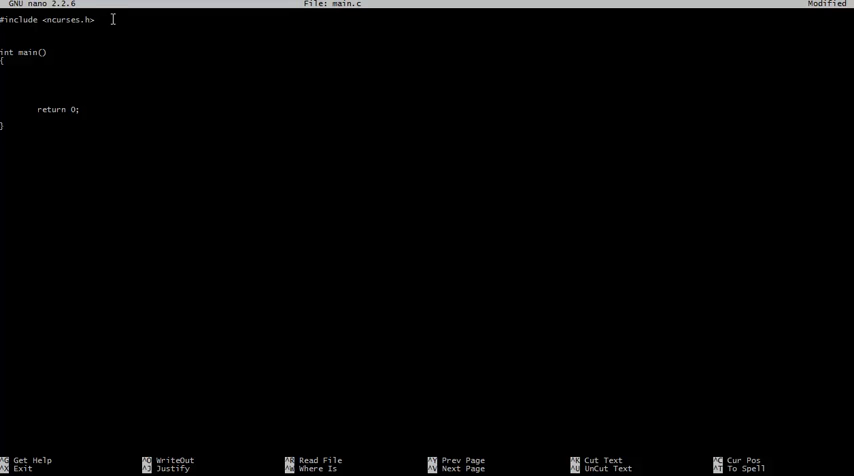
mouse_move(114, 36)
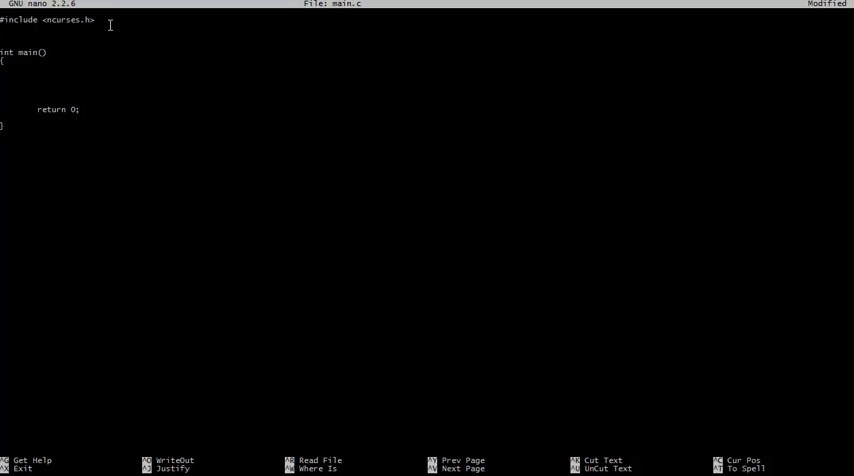
double_click(62, 20)
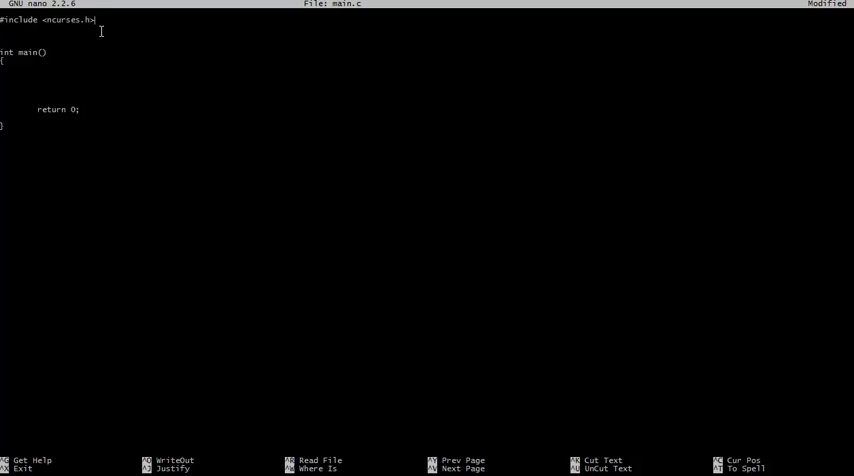
mouse_move(104, 72)
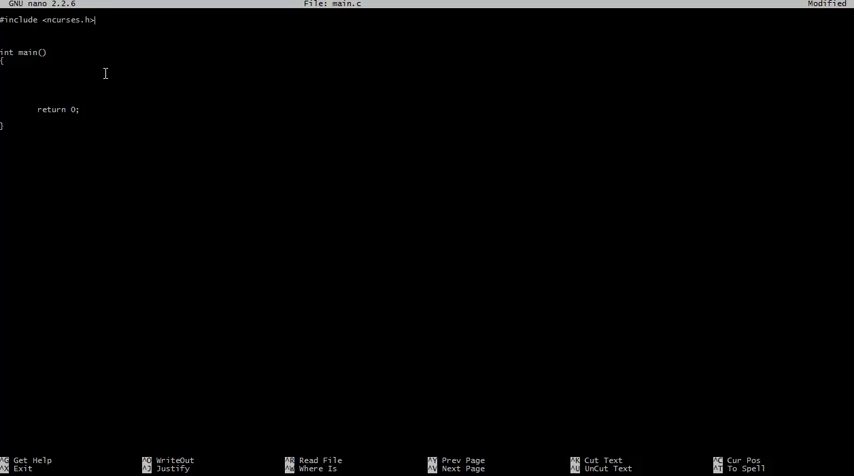
mouse_move(124, 68)
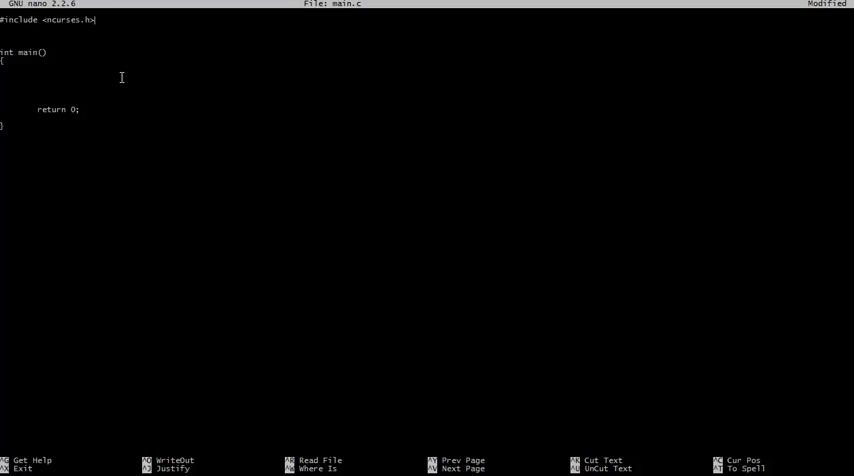
mouse_move(116, 38)
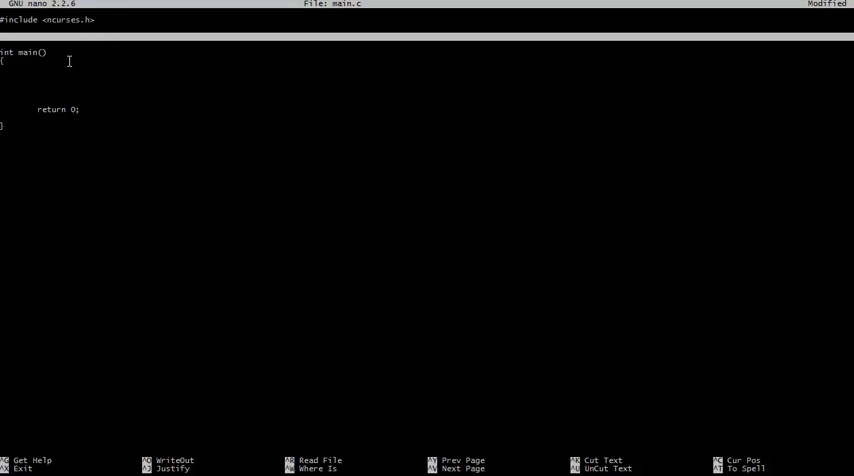
mouse_move(138, 60)
text(initsc)
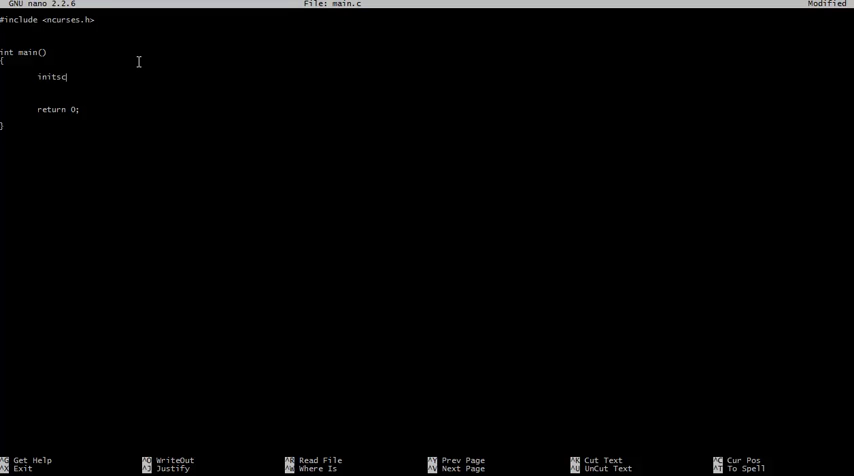
- Write initscr(); then printw("Hello world"); at the start of main's body
text(r();)
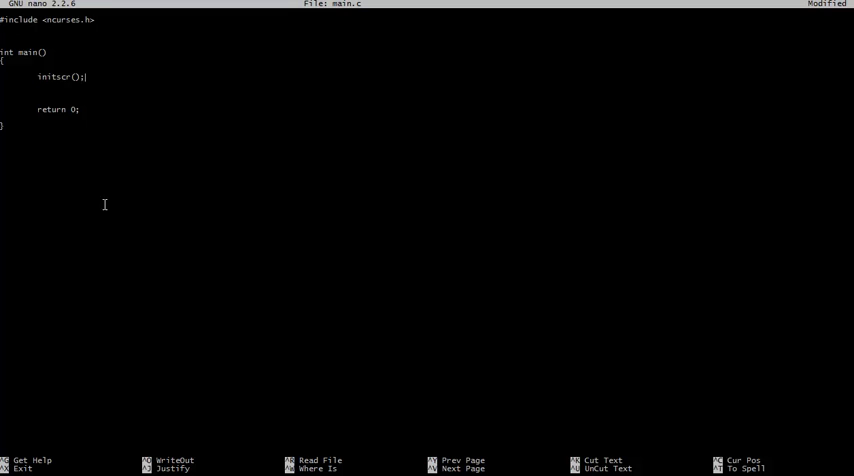
mouse_move(166, 156)
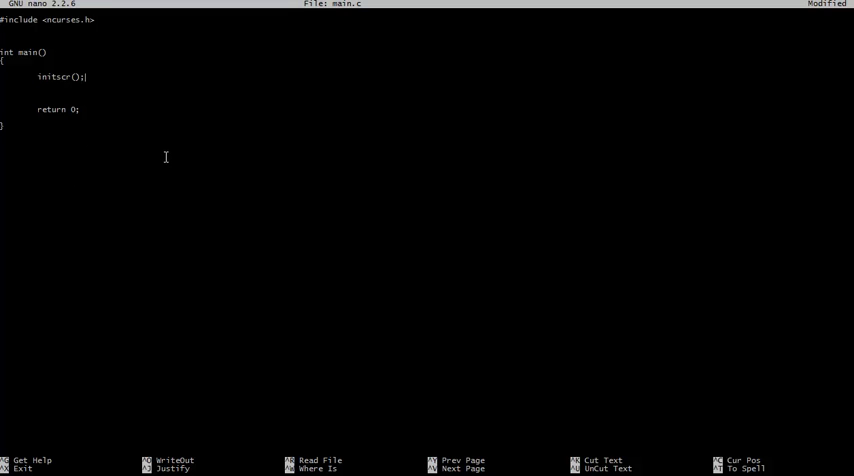
mouse_move(484, 80)
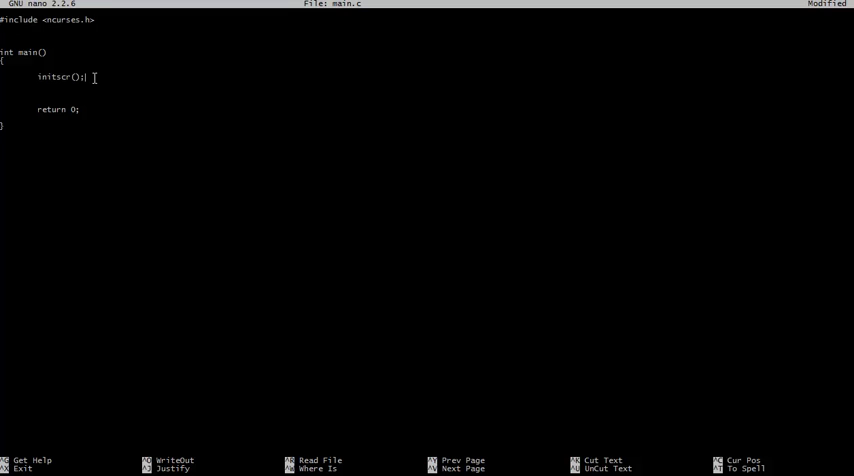
text(pr)
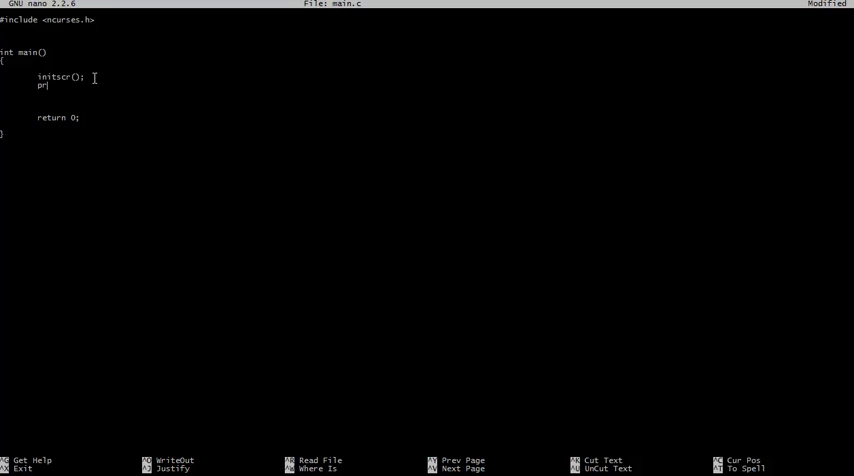
text(intw("Hello worl)
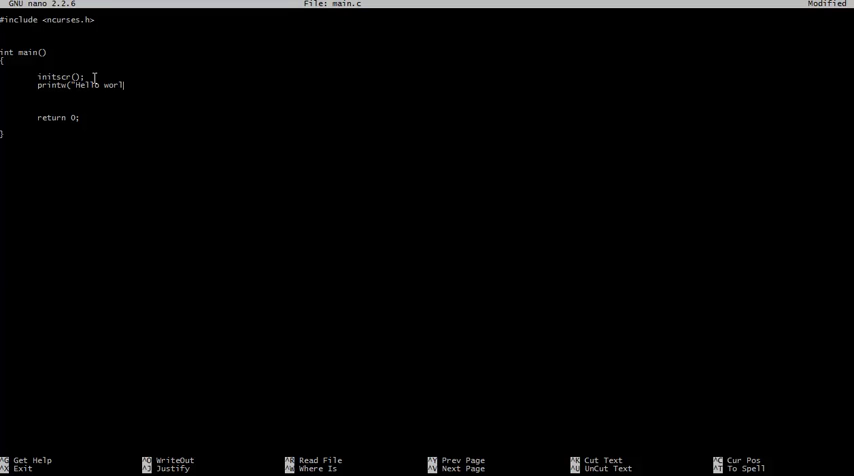
text(d"))
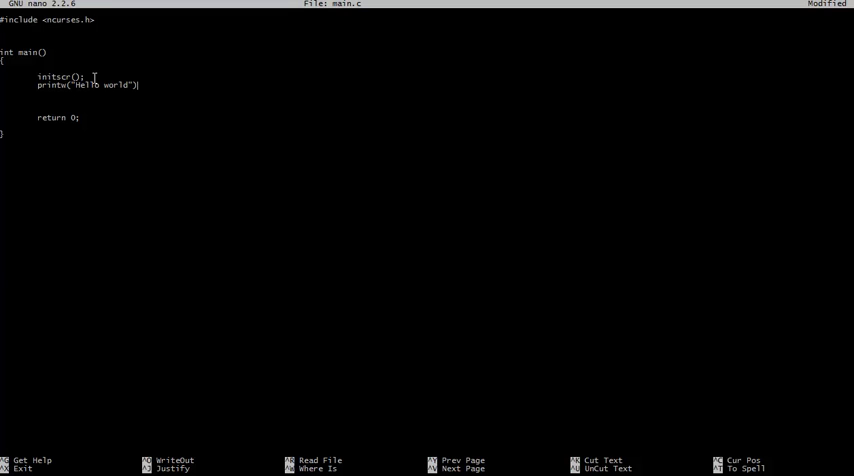
text(;)
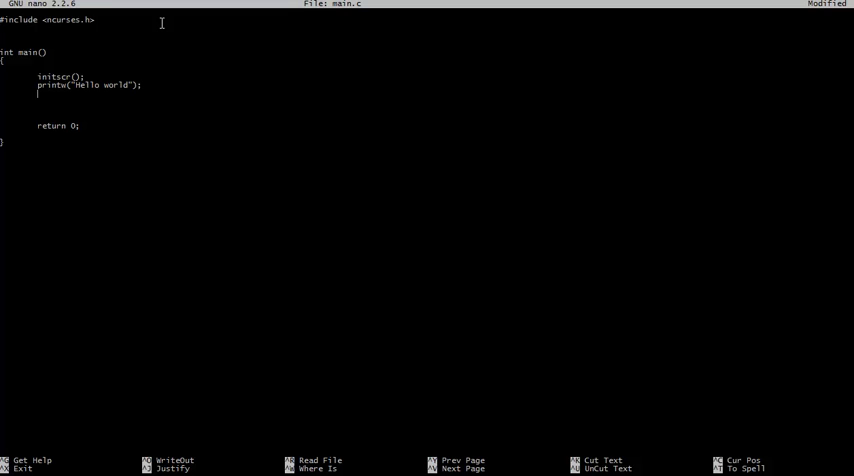
- Add refresh();, getch(); and endwin(); on successive lines after printw
text(refr)
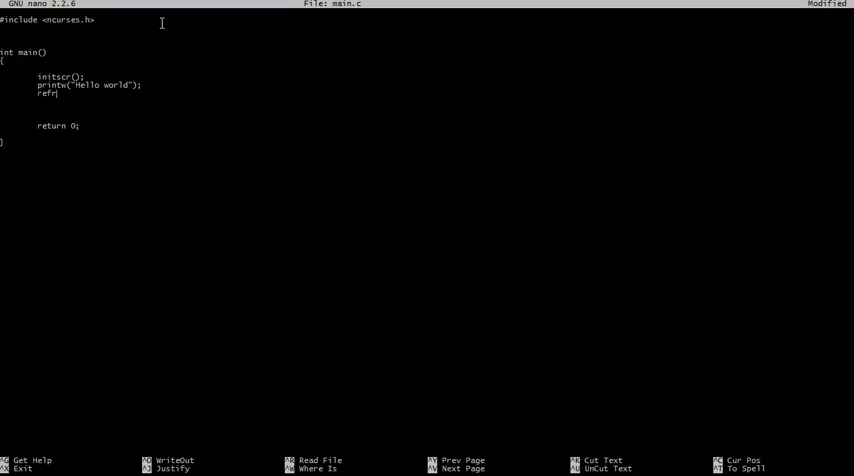
text(esh)
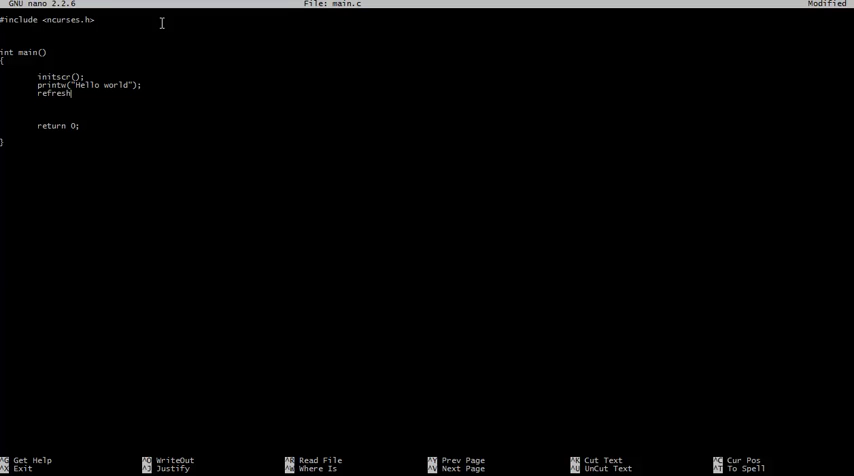
text(();)
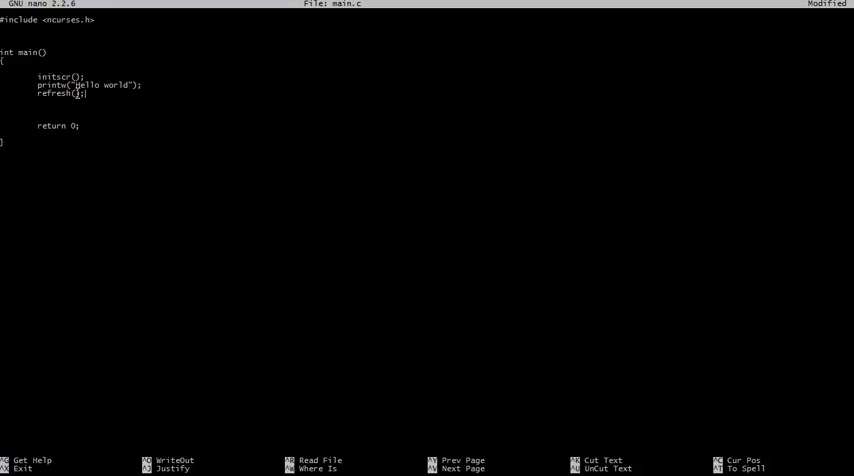
text(H)
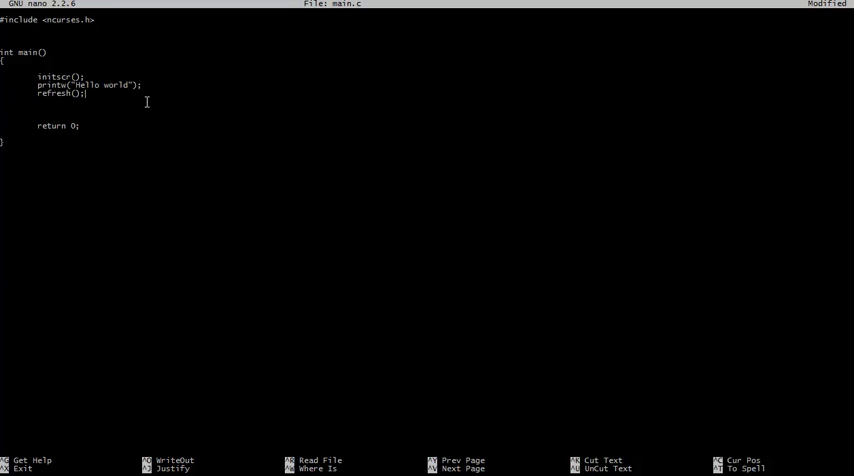
key(Return)
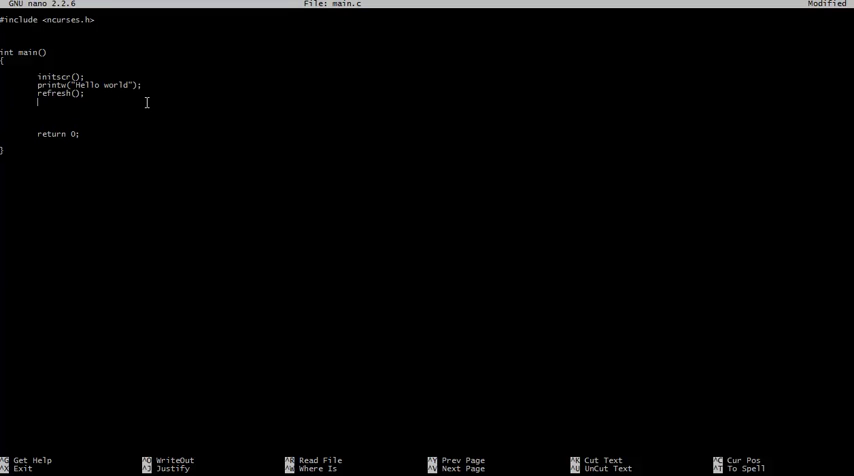
text(getch();)
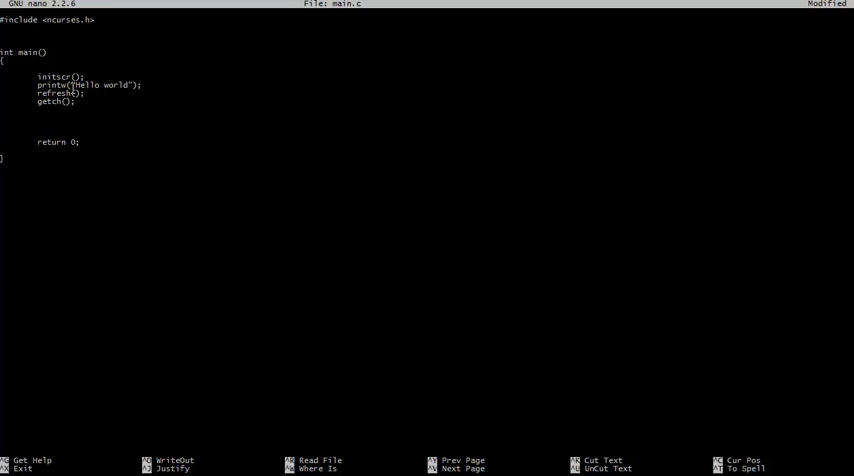
text(endwin)
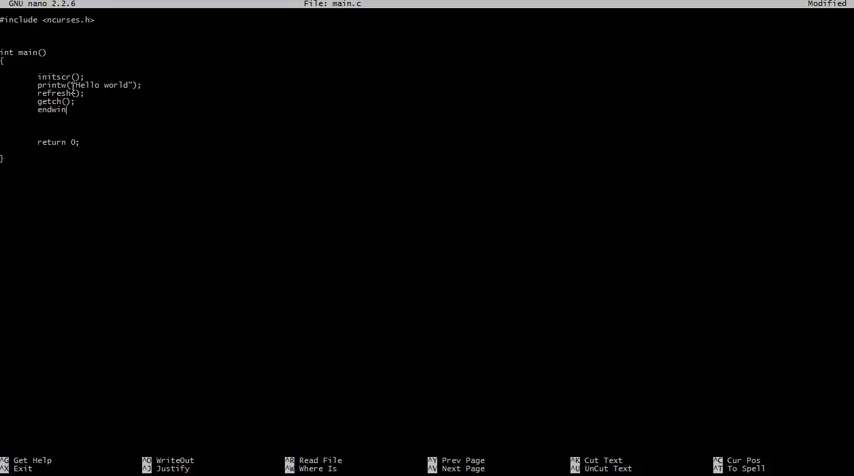
text();)
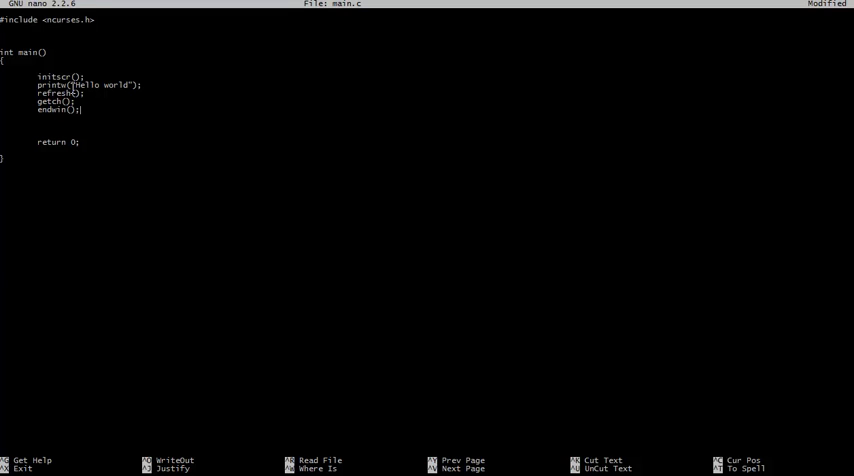
double_click(56, 108)
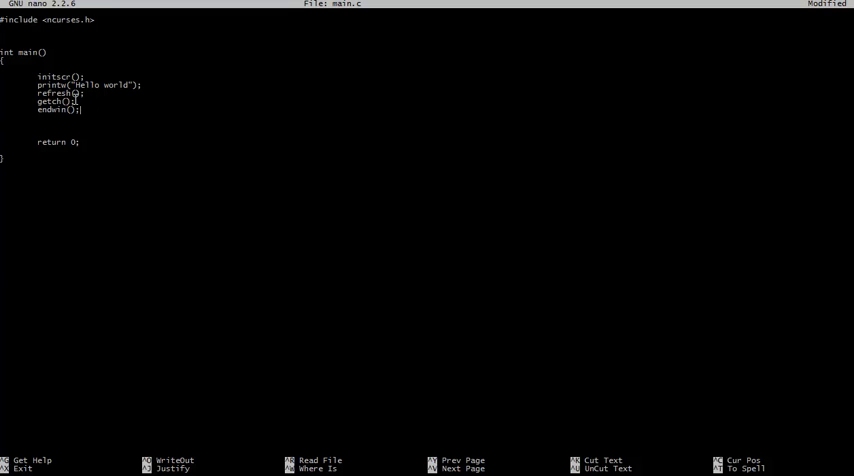
mouse_move(176, 140)
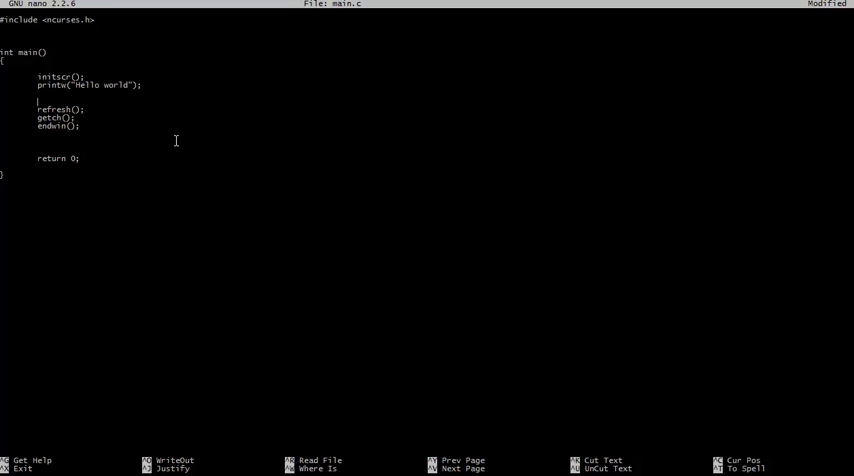
- Insert an mvaddch(40, 10, '0') call on a new line before refresh()
text(m)
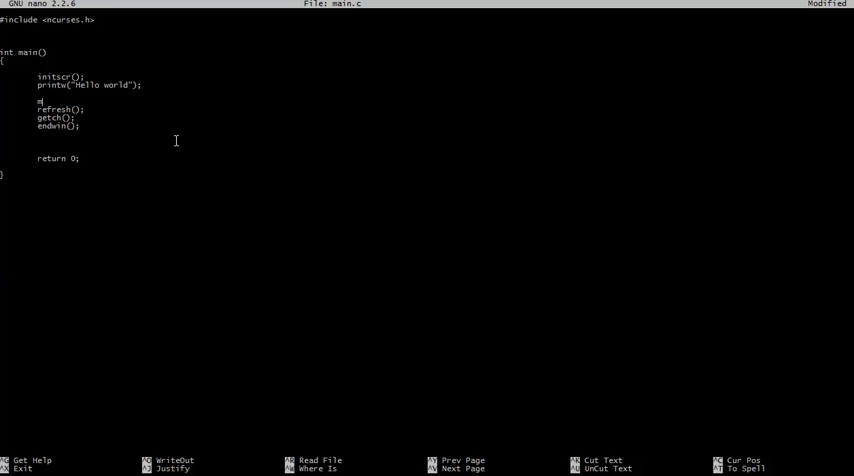
key(BackSpace)
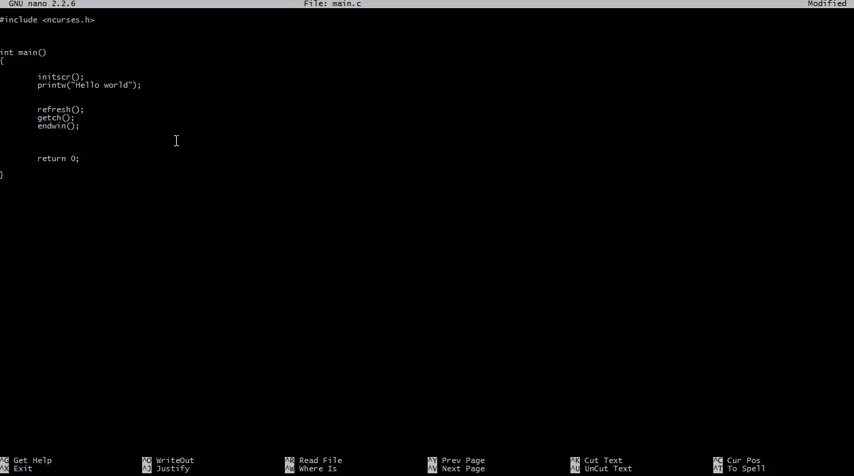
text(mvaddch()
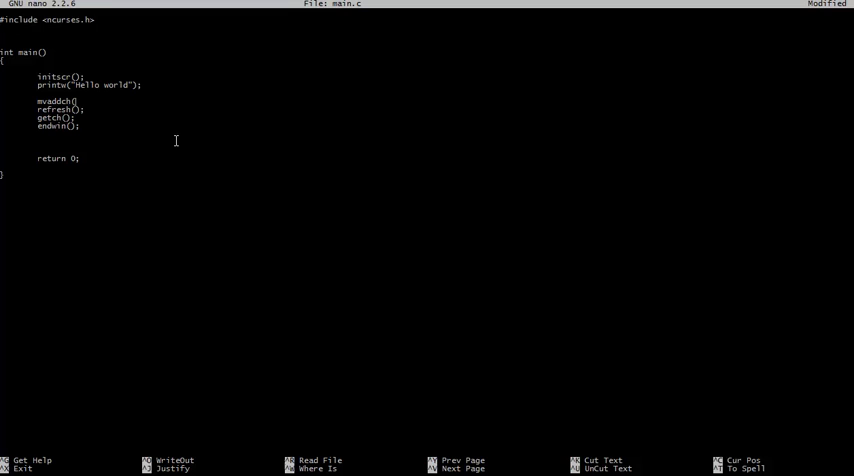
mouse_move(78, 88)
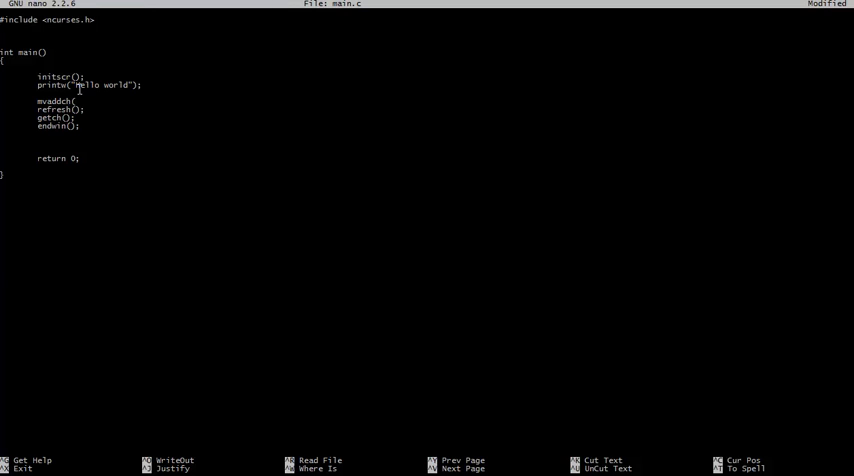
mouse_move(72, 104)
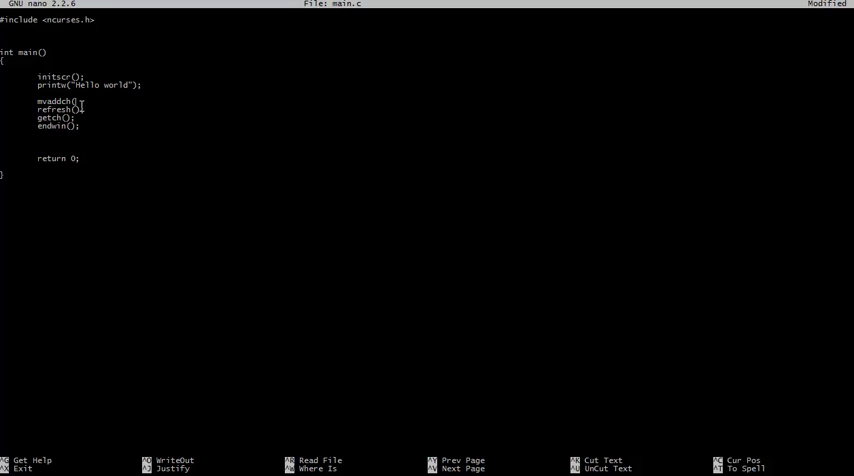
mouse_move(196, 288)
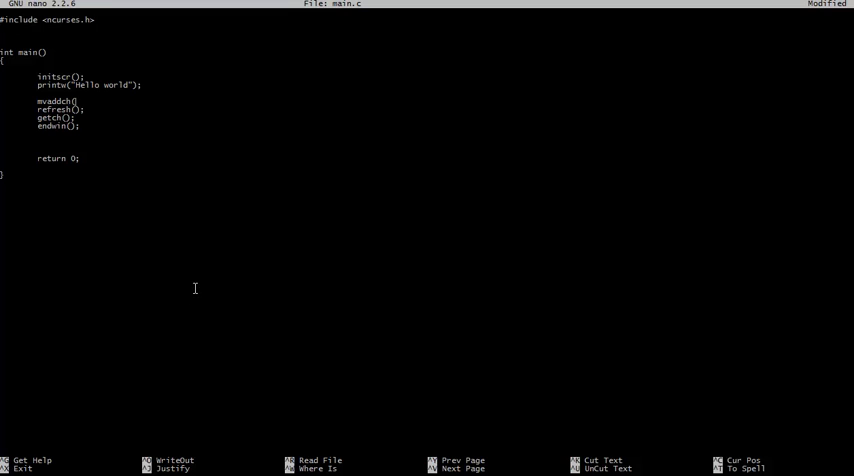
mouse_move(176, 214)
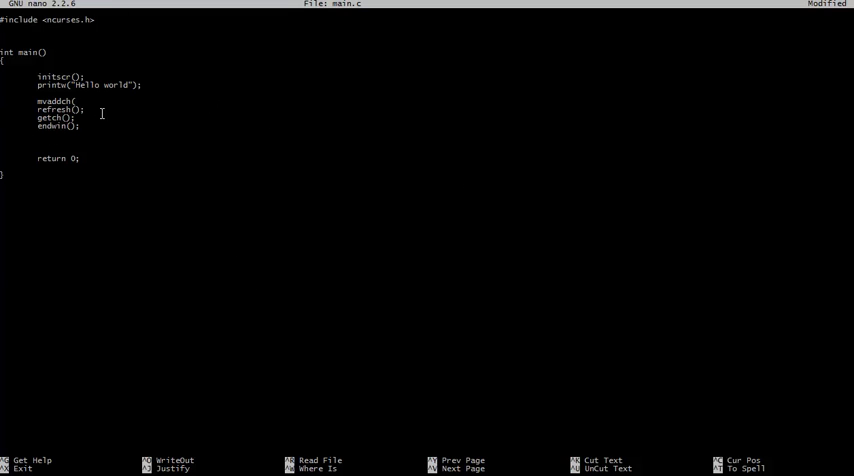
mouse_move(176, 260)
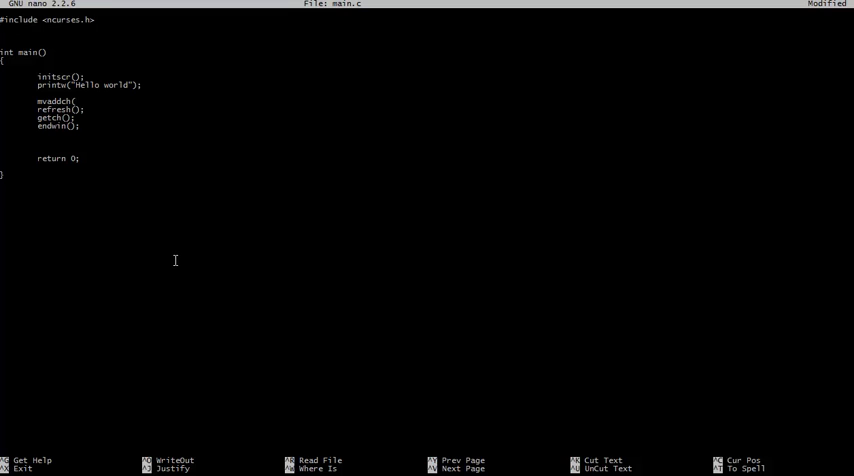
mouse_move(224, 220)
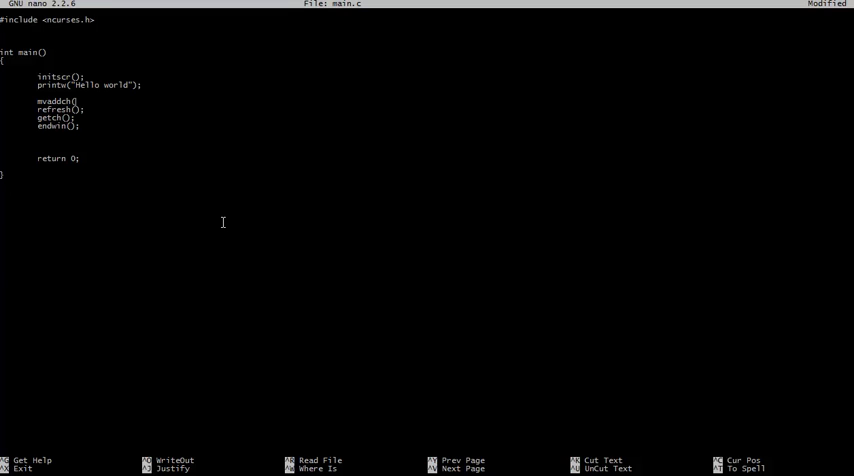
mouse_move(646, 26)
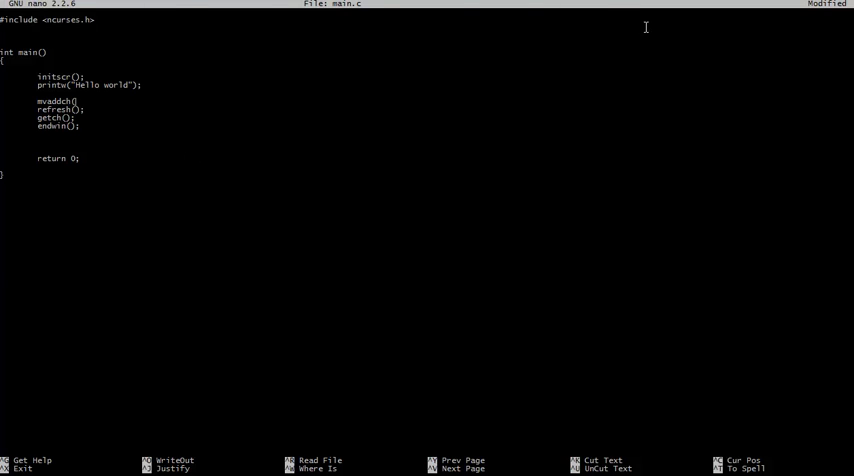
mouse_move(280, 208)
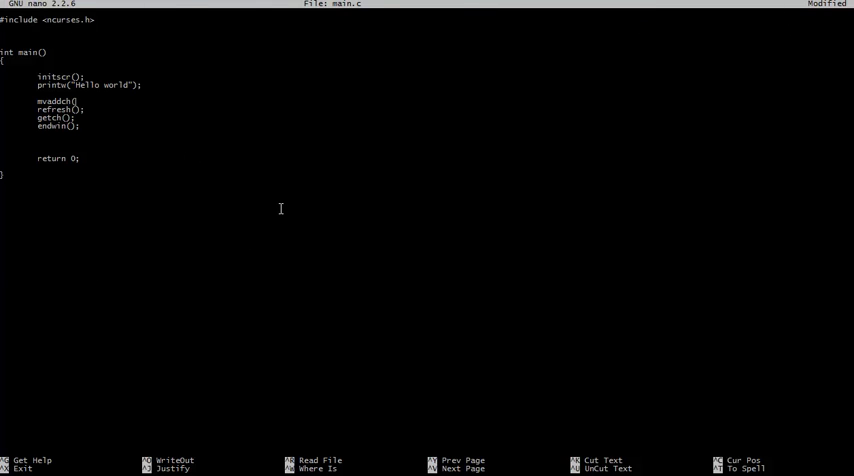
text(40,)
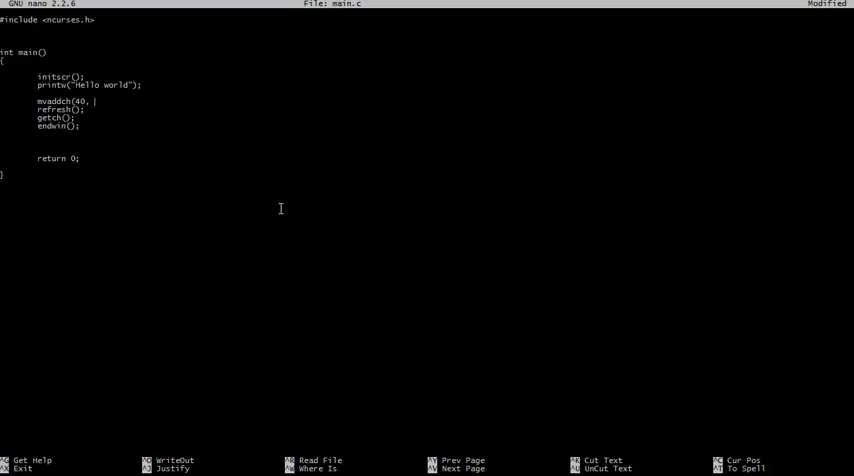
text(10,)
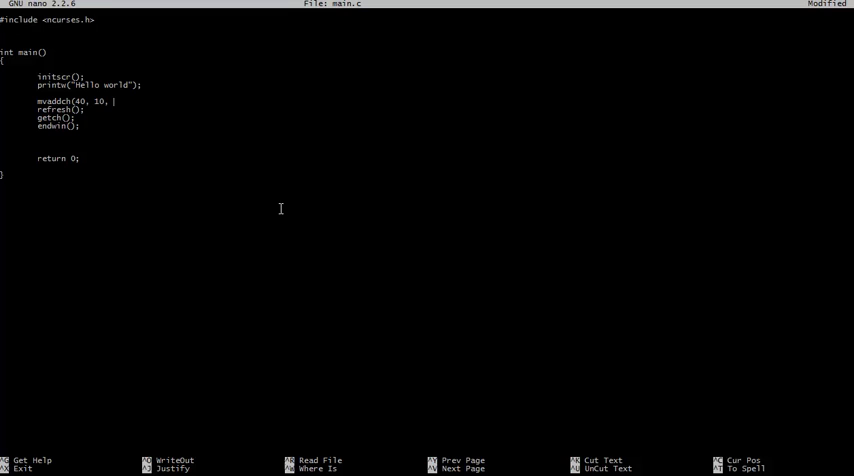
text('0')
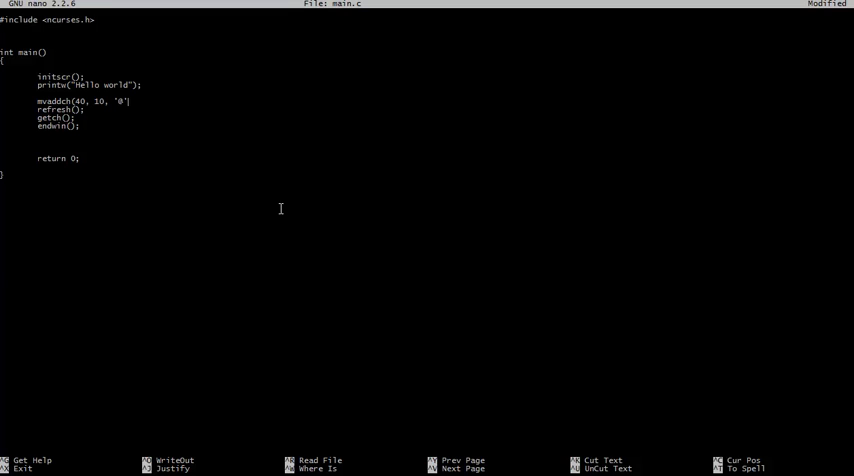